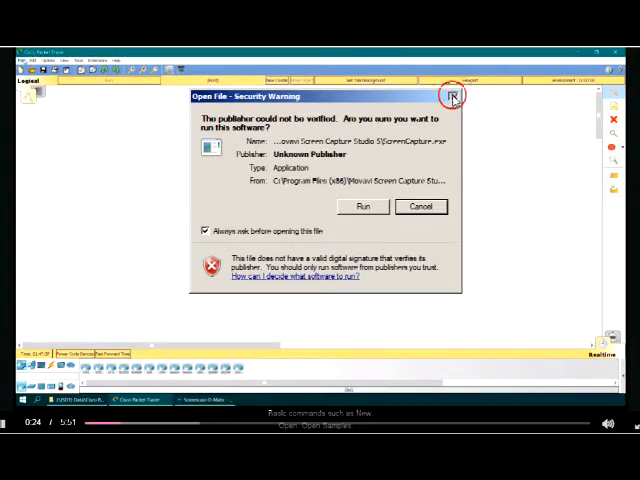
# Allow Packet Tracer to run from the security warning dialog
pyautogui.click(22, 60)
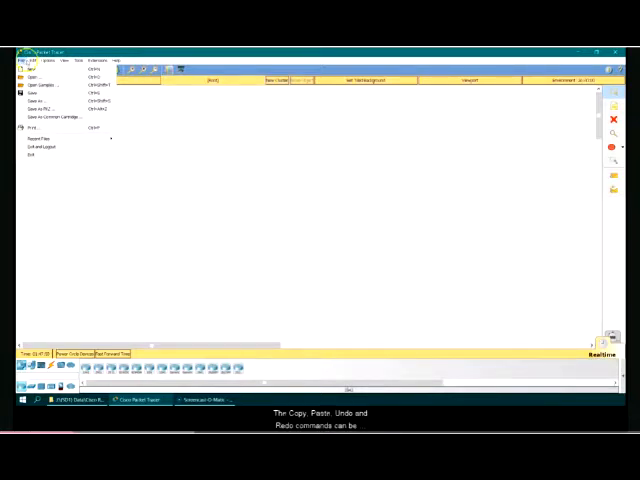
# Browse the Edit, Options and View menus to see editing, preference and toolbar commands
pyautogui.click(36, 60)
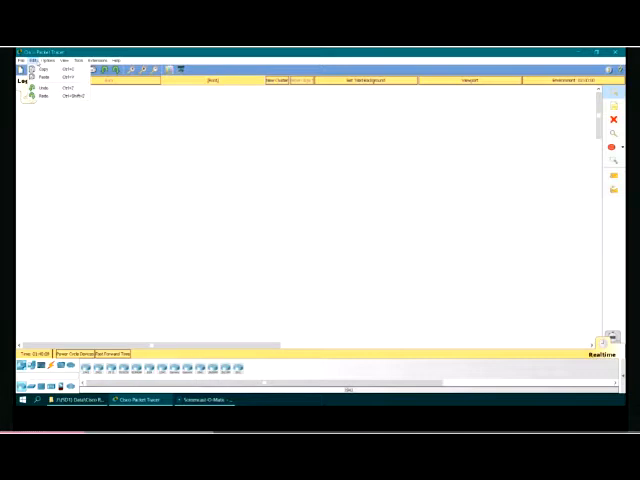
pyautogui.click(46, 60)
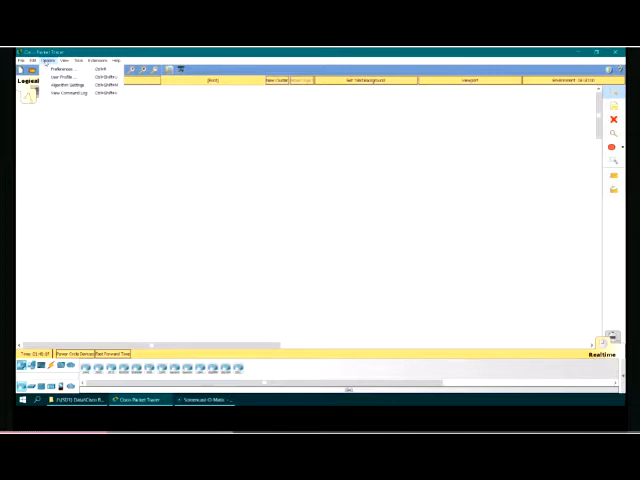
pyautogui.click(68, 52)
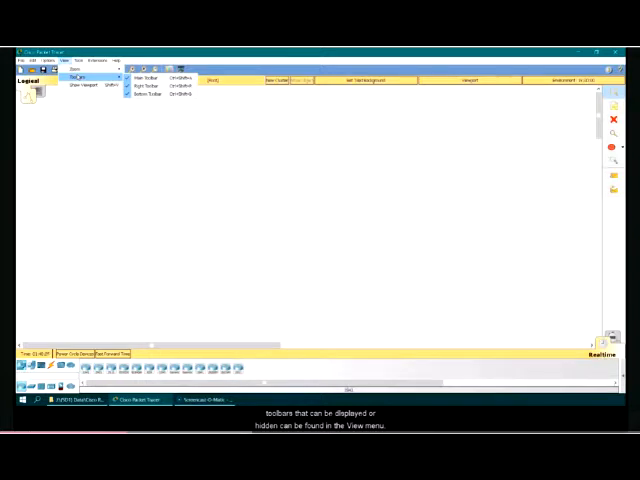
# Browse the Tools and Extensions menus to see multiuser, IPC and scripting commands
pyautogui.click(84, 56)
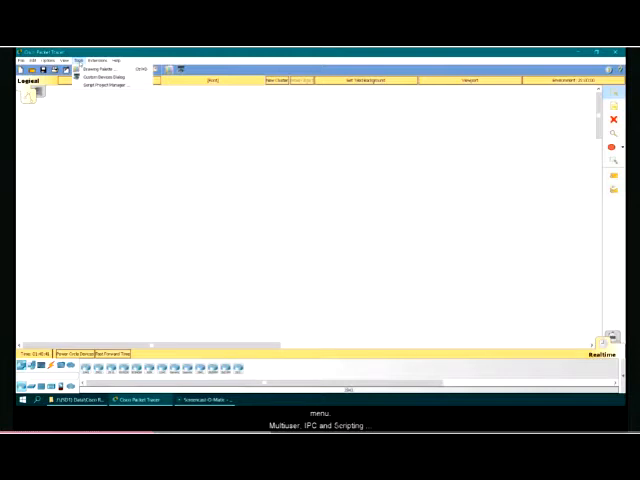
pyautogui.click(104, 54)
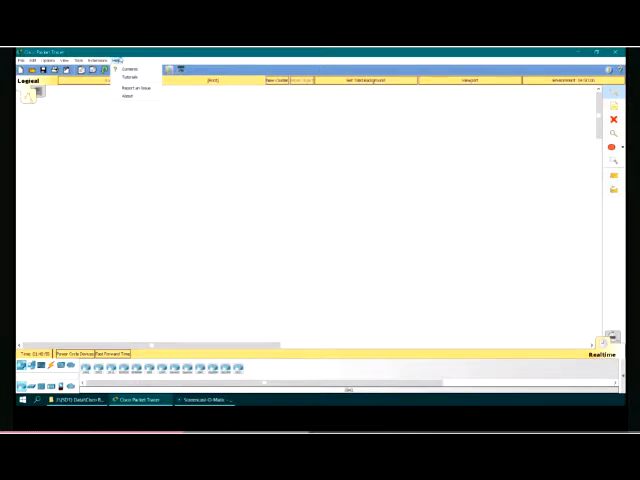
# Dismiss the Help menu, leaving the empty logical workspace showing
pyautogui.click(32, 60)
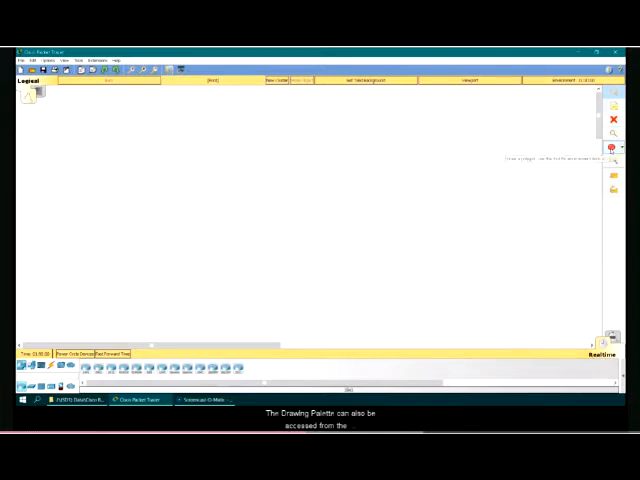
pyautogui.click(616, 148)
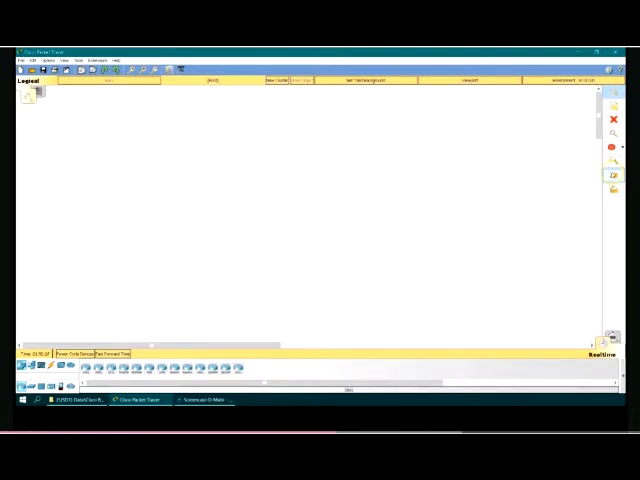
pyautogui.moveTo(610, 180)
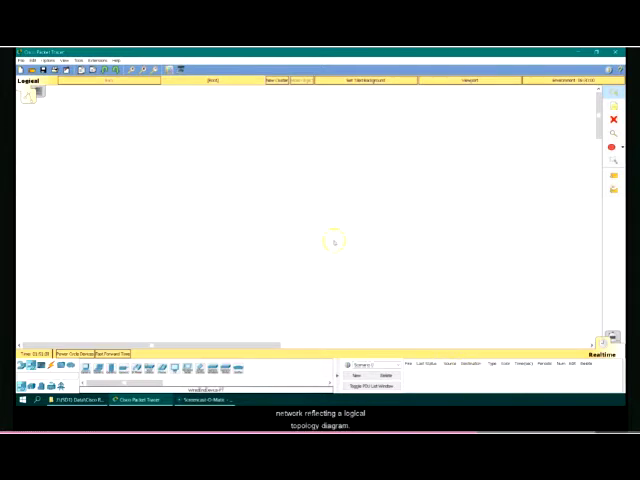
pyautogui.moveTo(282, 218)
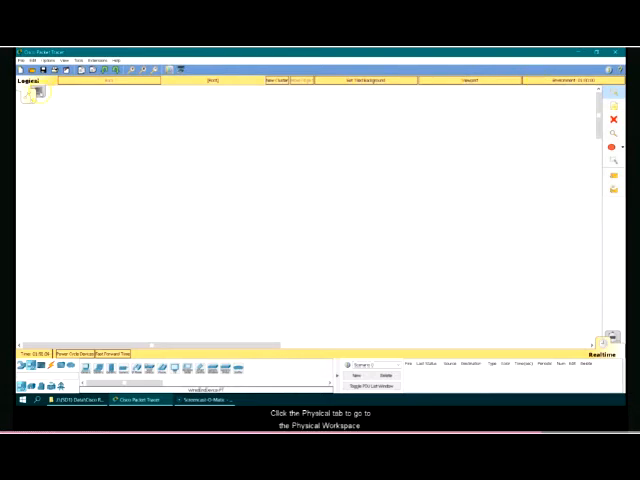
pyautogui.click(24, 80)
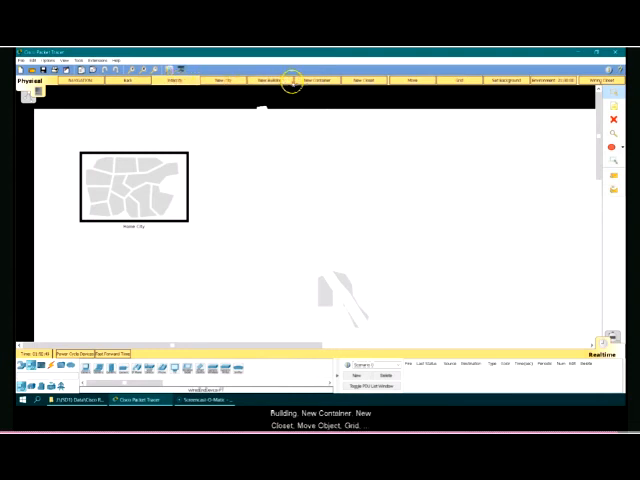
pyautogui.moveTo(412, 80)
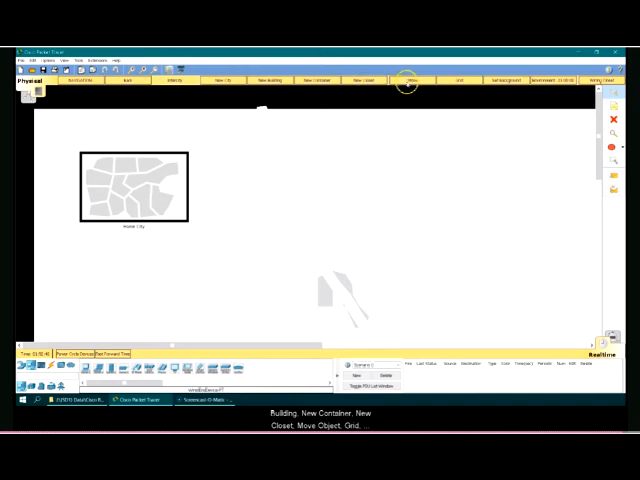
pyautogui.moveTo(504, 76)
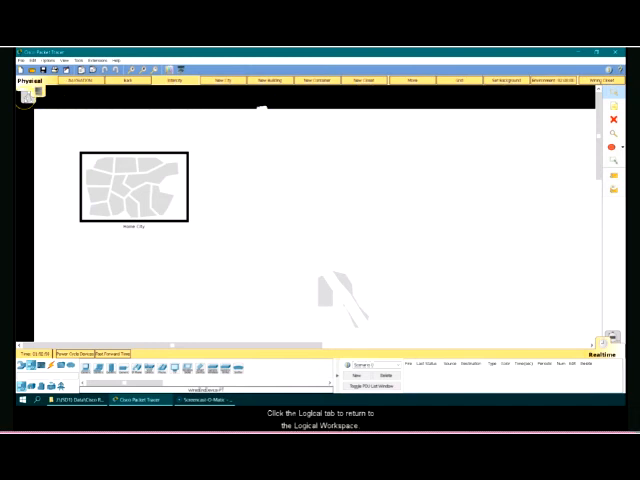
pyautogui.click(24, 80)
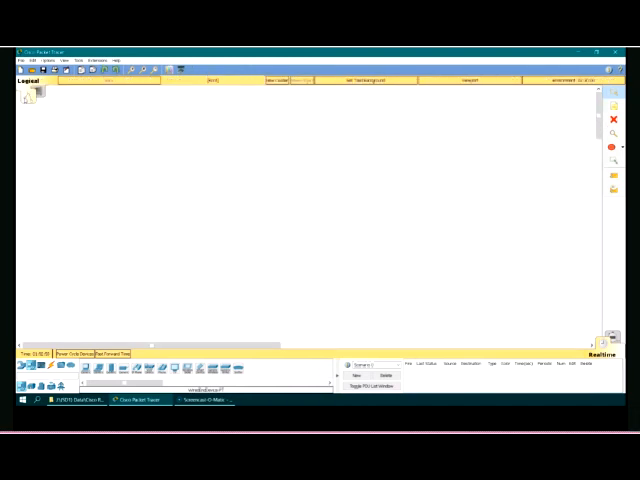